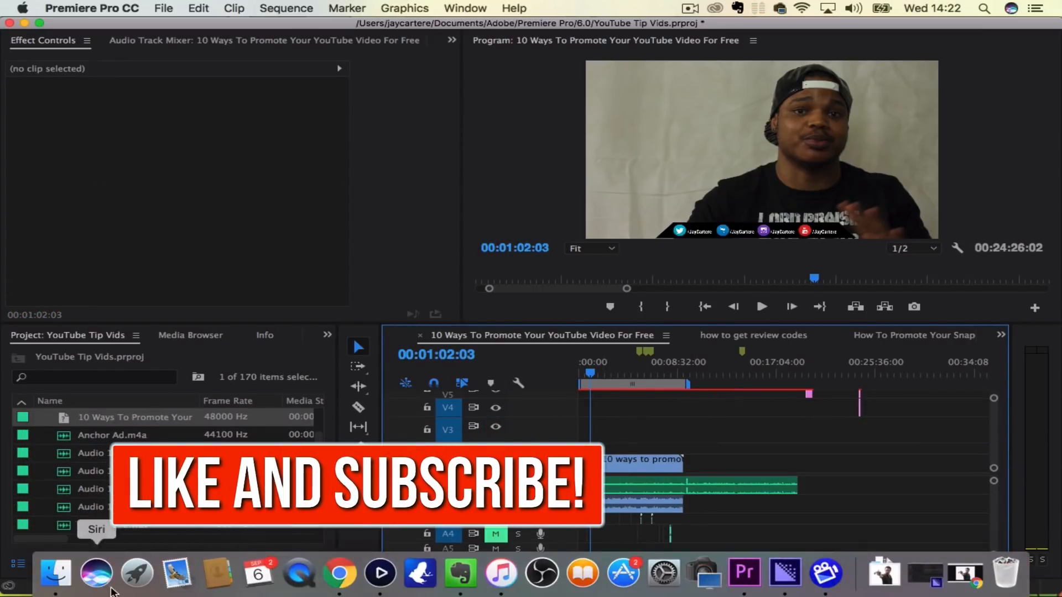
# Open the Downloads folder in Finder to locate the Rick Grimes photo
pyautogui.click(54, 572)
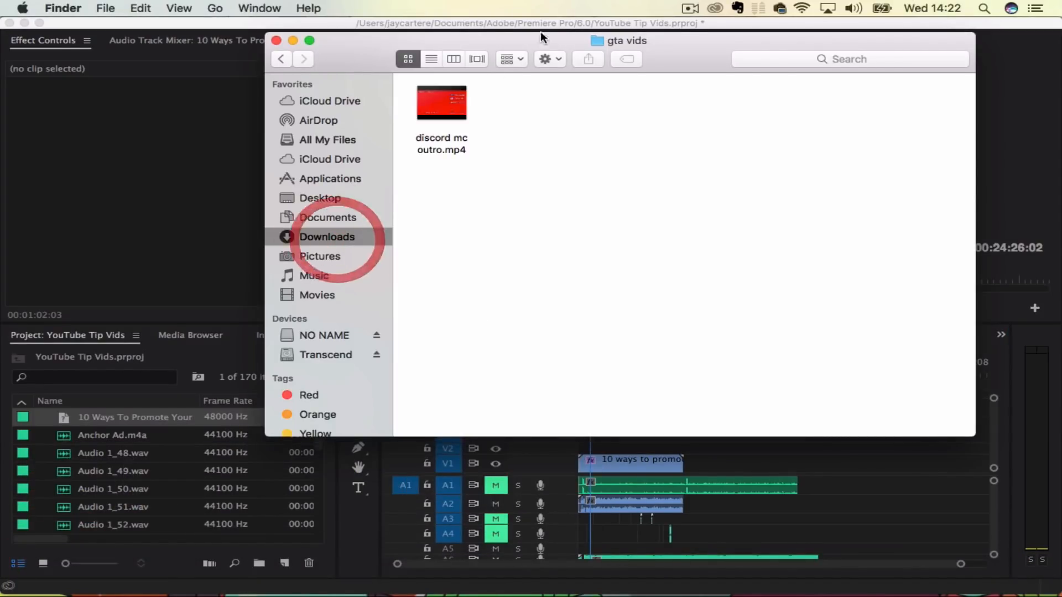
pyautogui.click(327, 236)
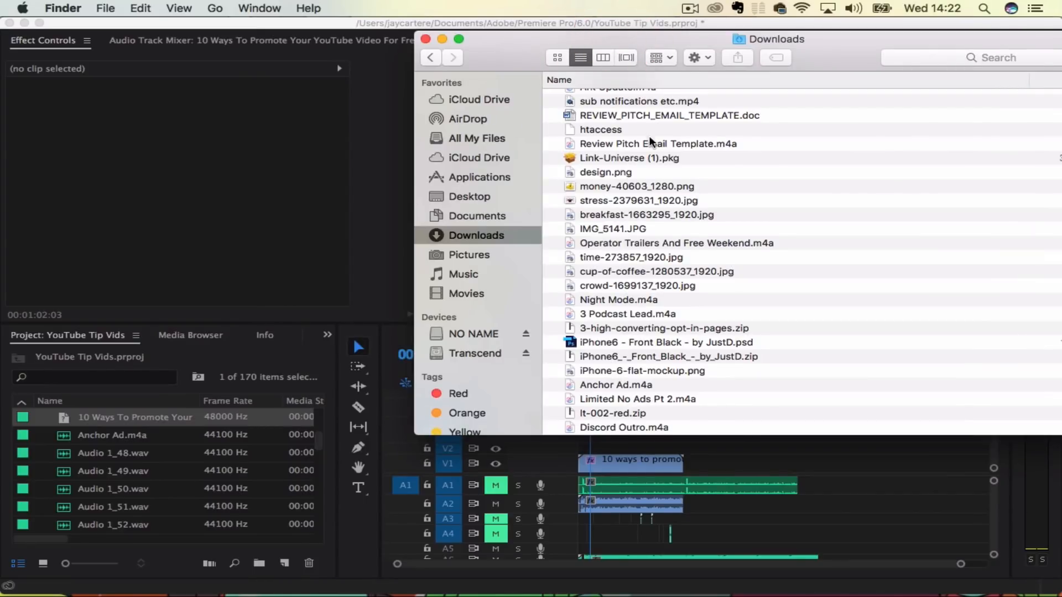
pyautogui.scroll(3)
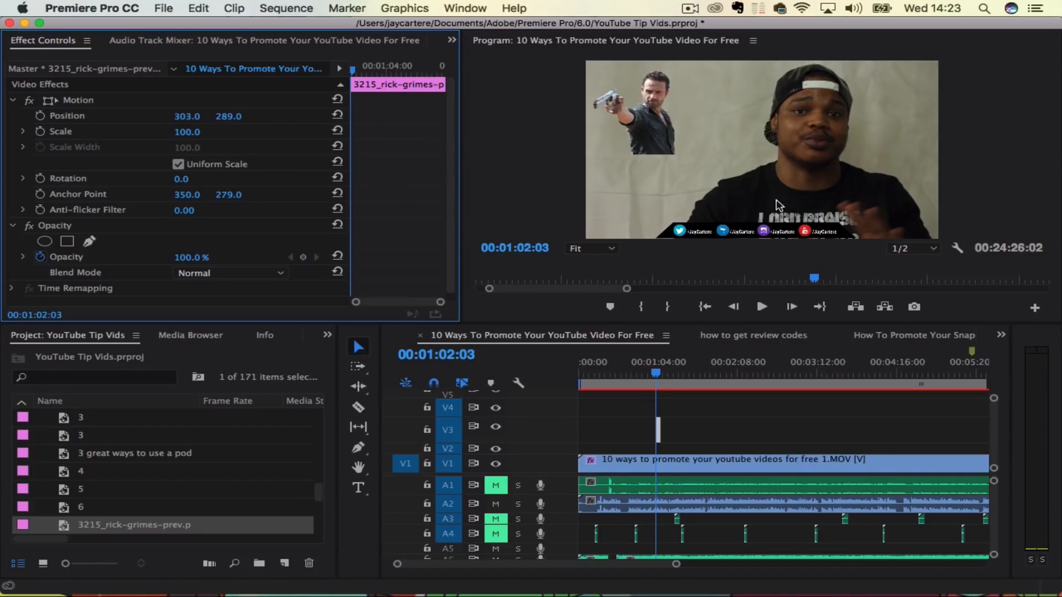
pyautogui.moveTo(648, 24)
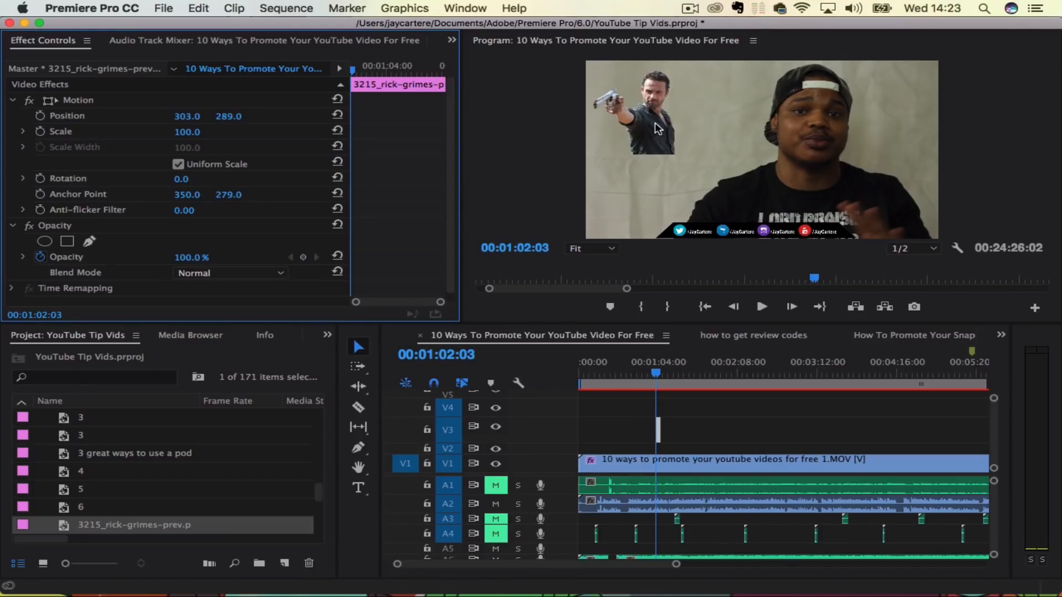
pyautogui.moveTo(546, 176)
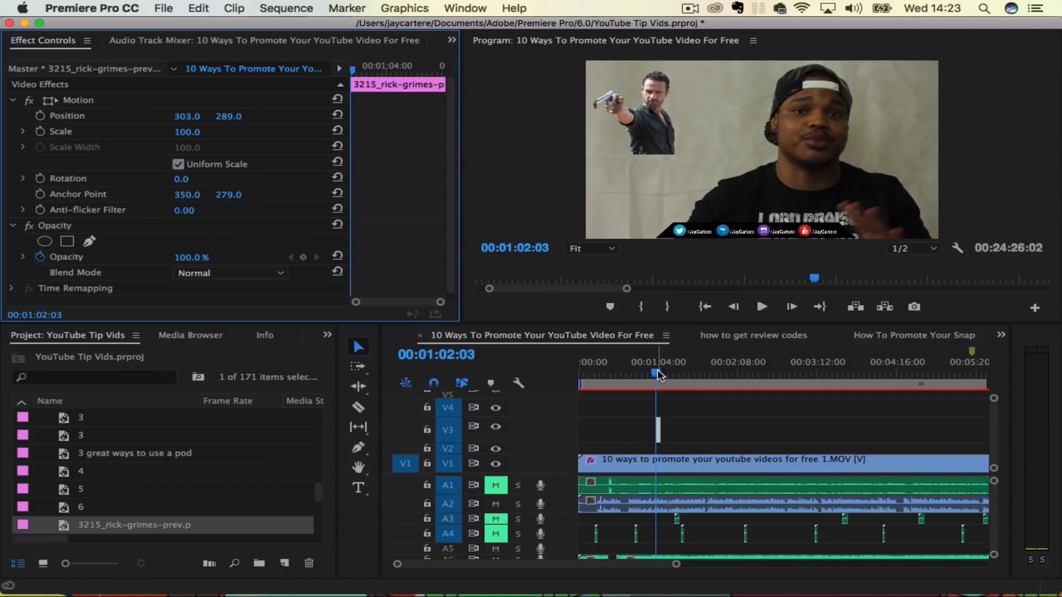
pyautogui.moveTo(676, 407)
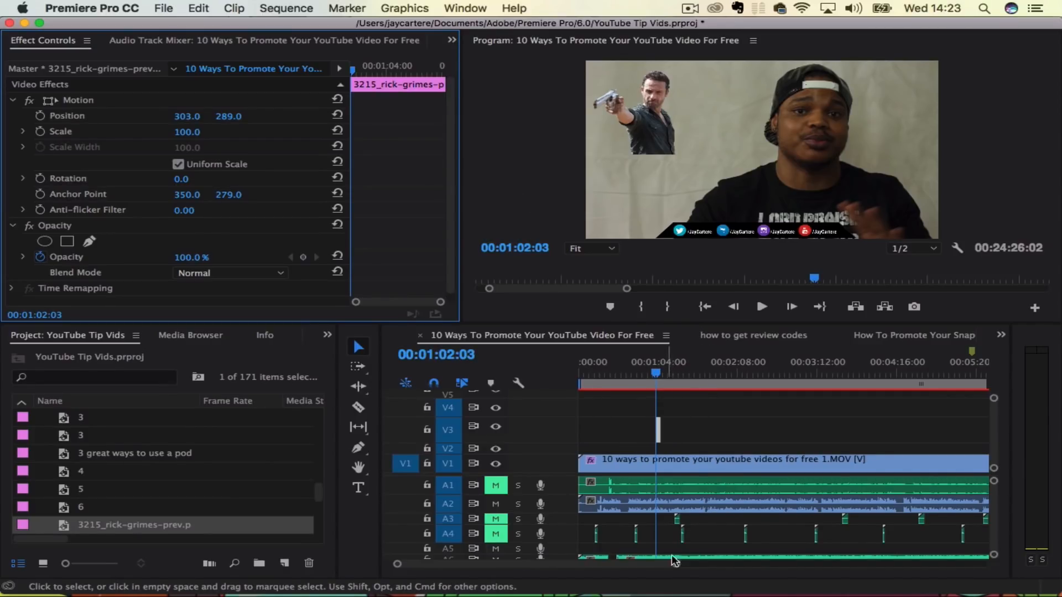
# Play the sequence to preview the Rick Grimes overlay on the talking-head footage
pyautogui.click(760, 306)
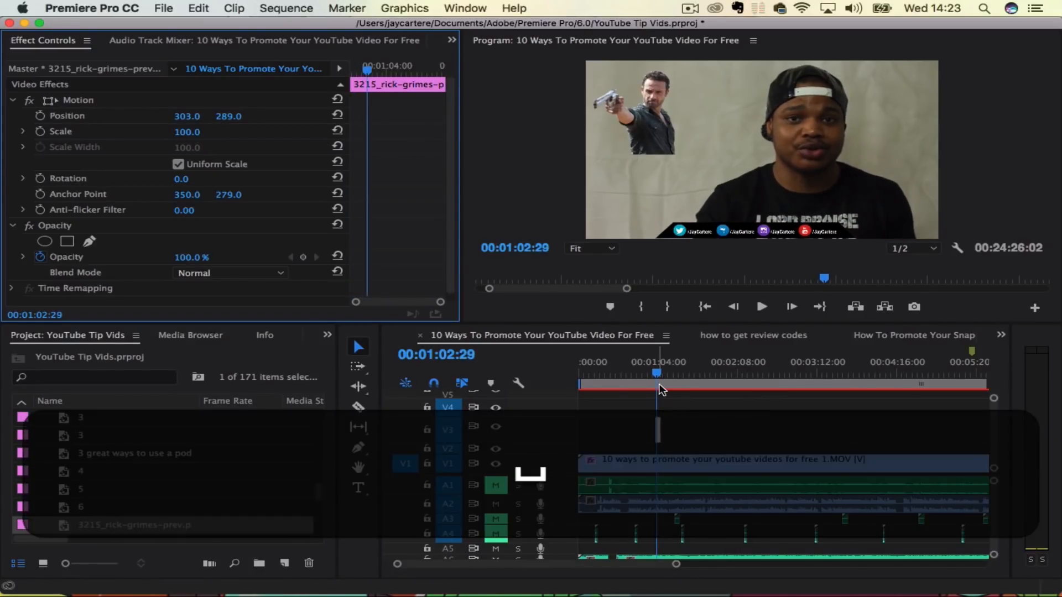
# Turn on Position keyframing for the Rick Grimes photo and move the playhead later
pyautogui.click(760, 307)
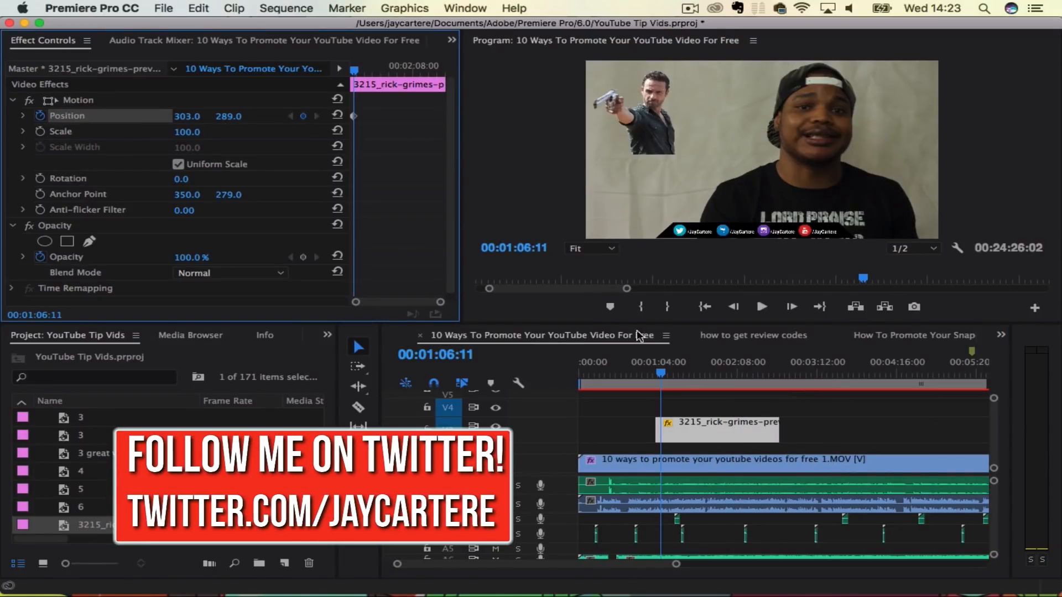
pyautogui.click(692, 374)
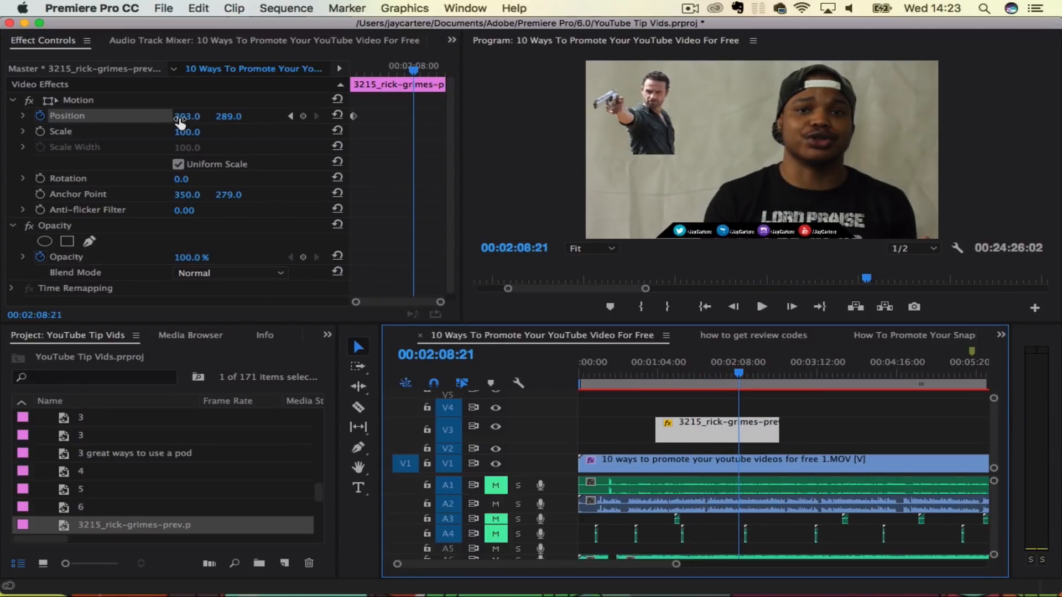
pyautogui.moveTo(358, 349)
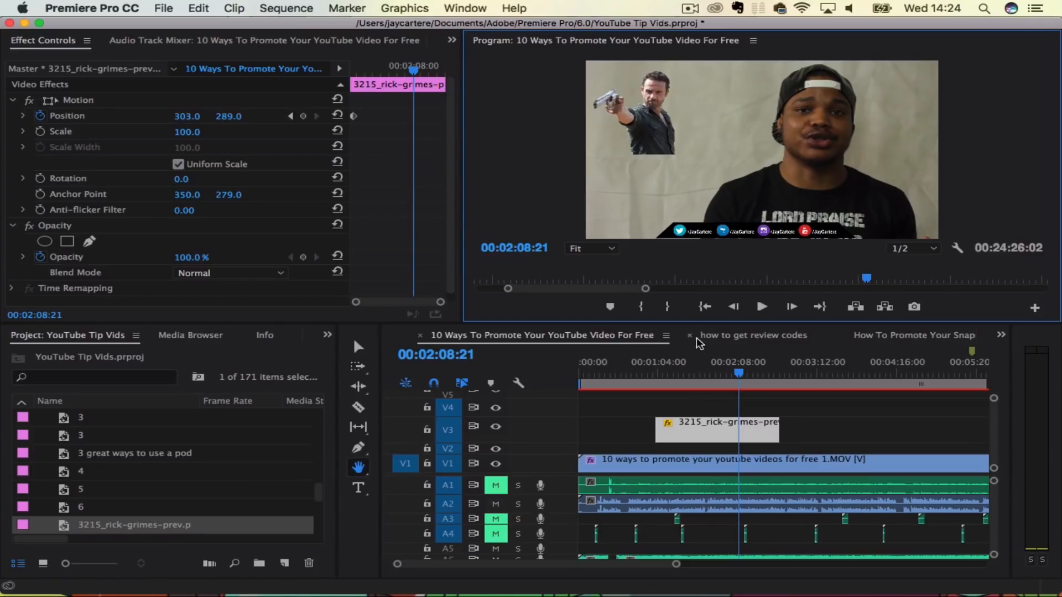
pyautogui.moveTo(748, 546)
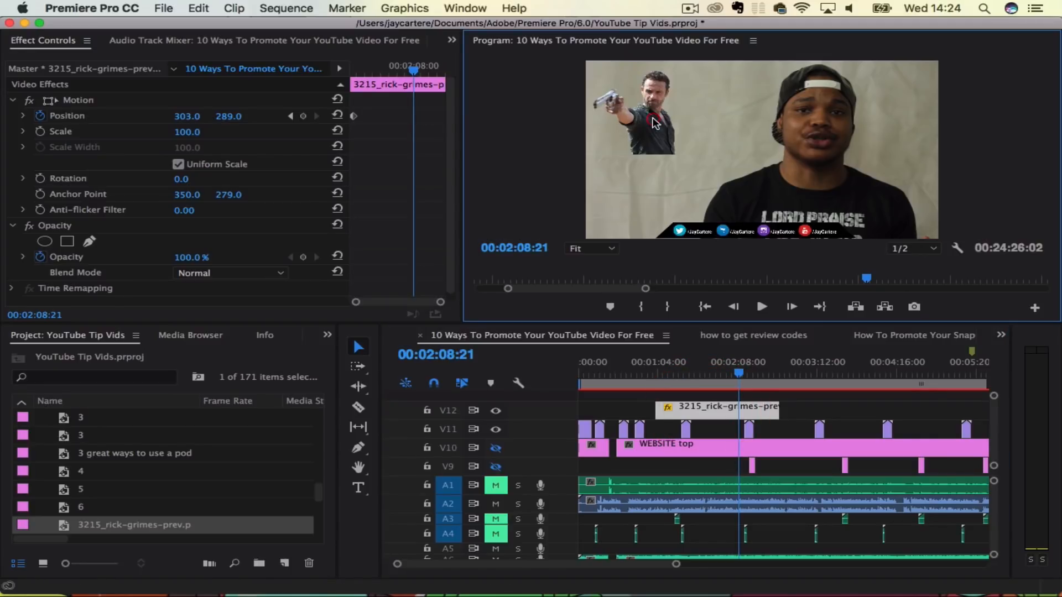
# Drag the photo toward the speaker's shoulder for a second keyframe, then preview the movement
pyautogui.click(78, 100)
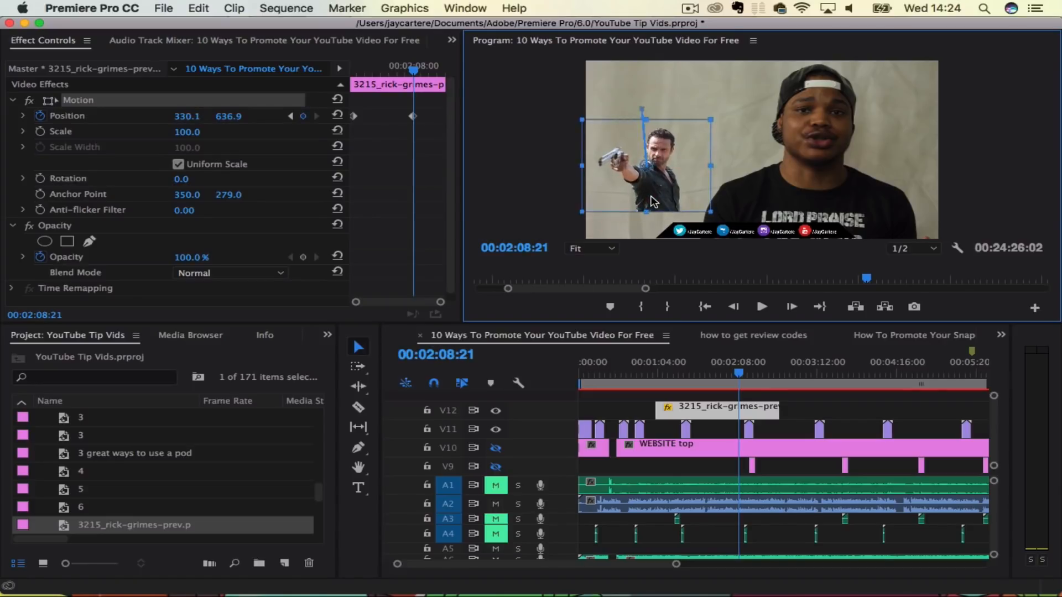
pyautogui.moveTo(656, 192)
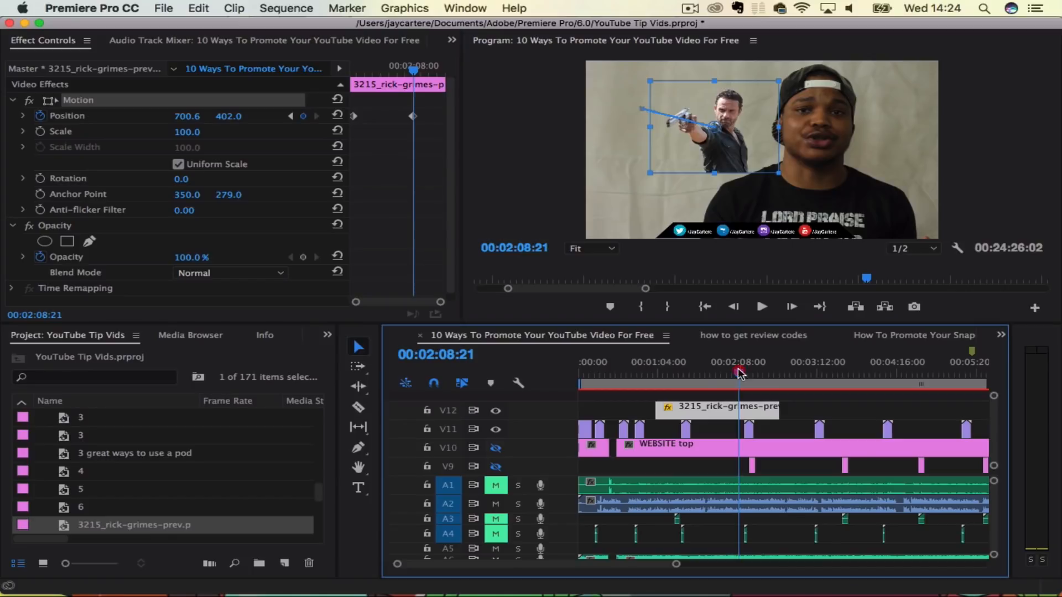
pyautogui.click(662, 376)
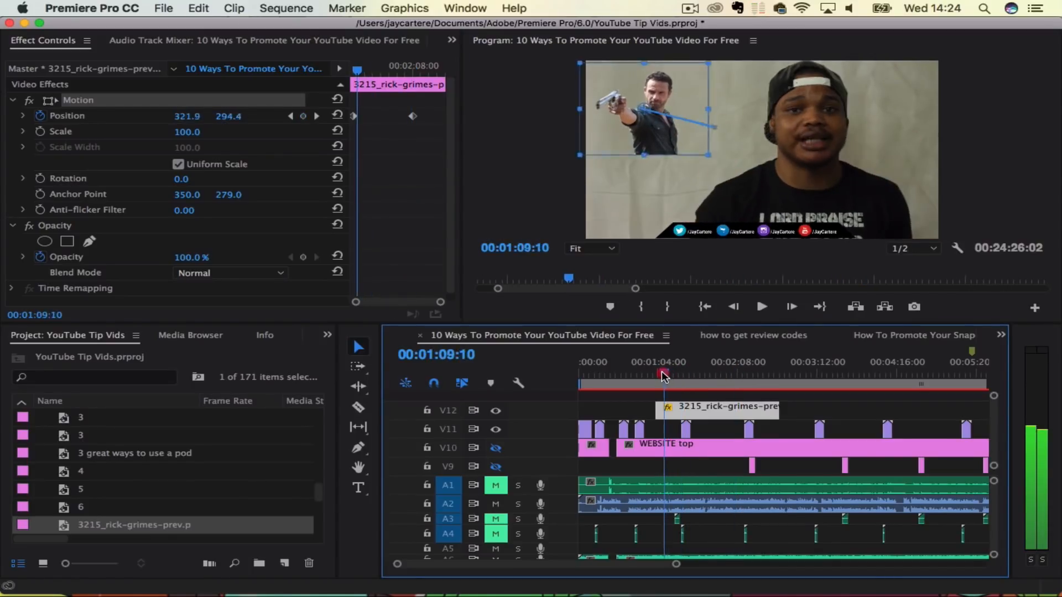
pyautogui.click(760, 306)
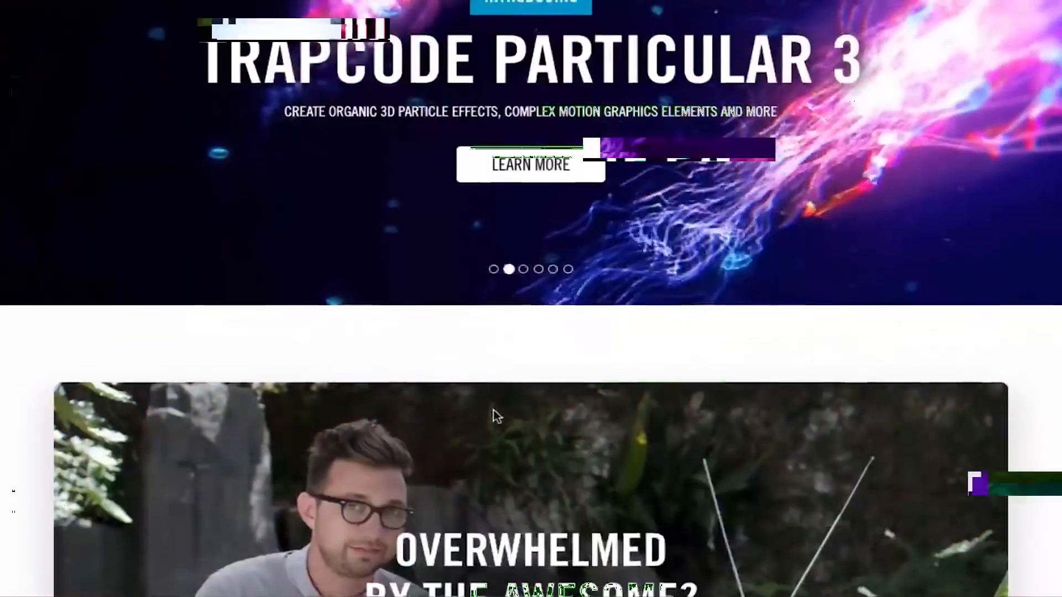
# Scroll through the Red Giant Universe 2.1 and Magic Bullet Suite 13 product pages
pyautogui.scroll(-3)
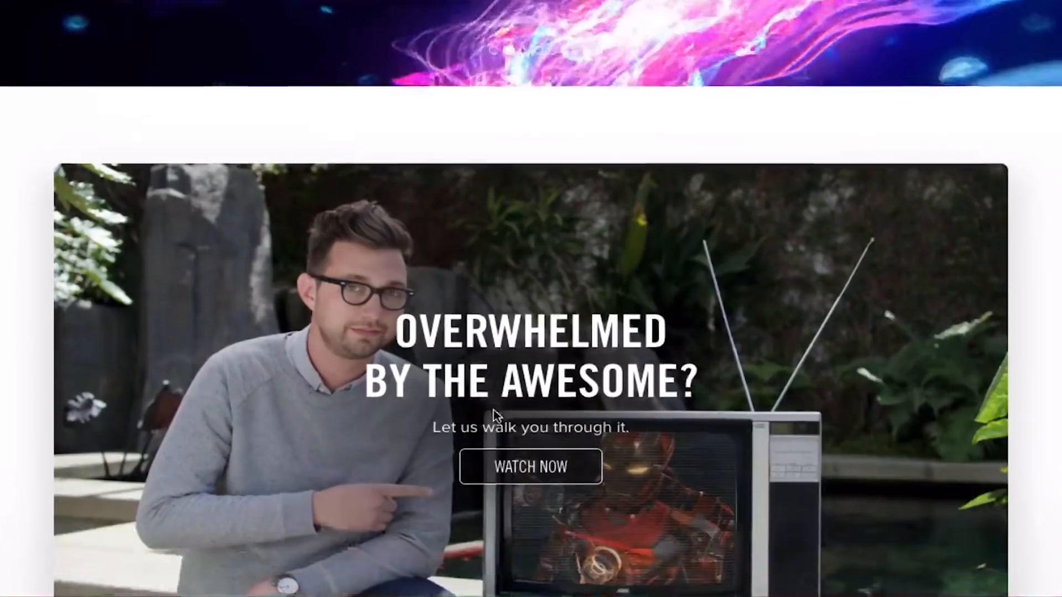
pyautogui.scroll(-3)
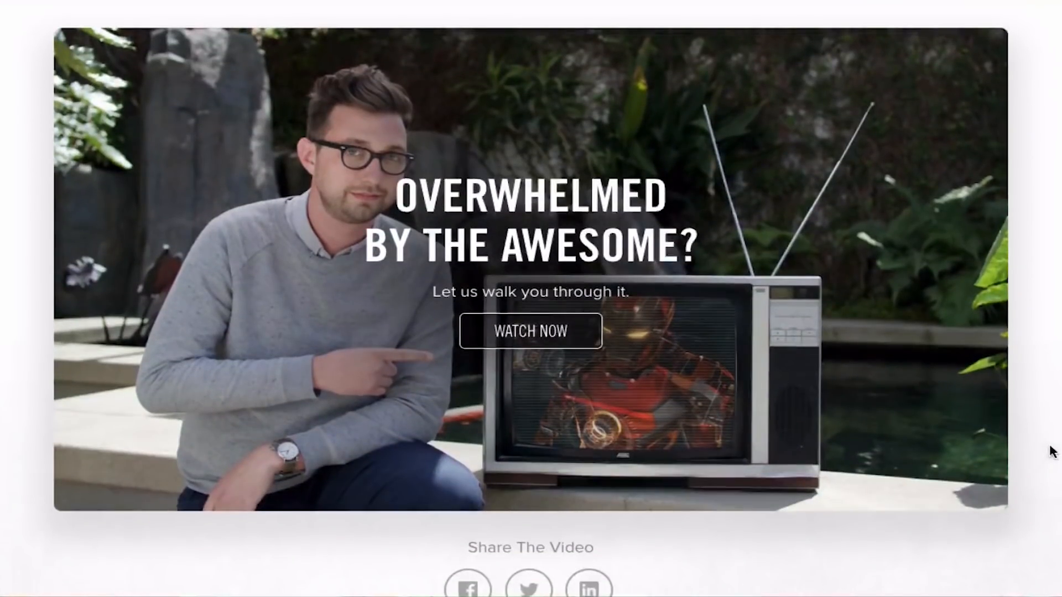
pyautogui.scroll(3)
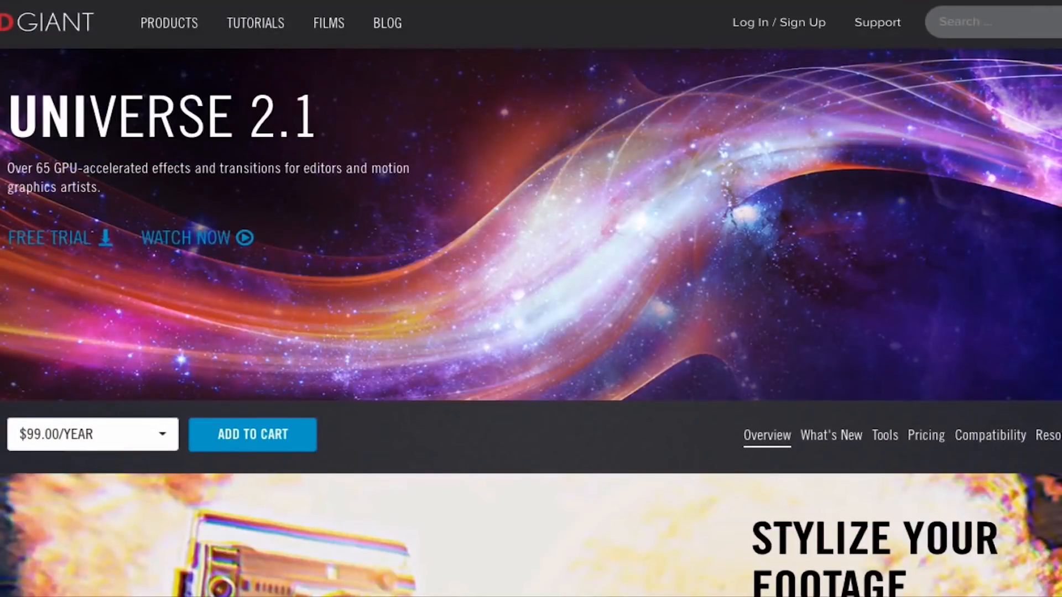
pyautogui.scroll(-3)
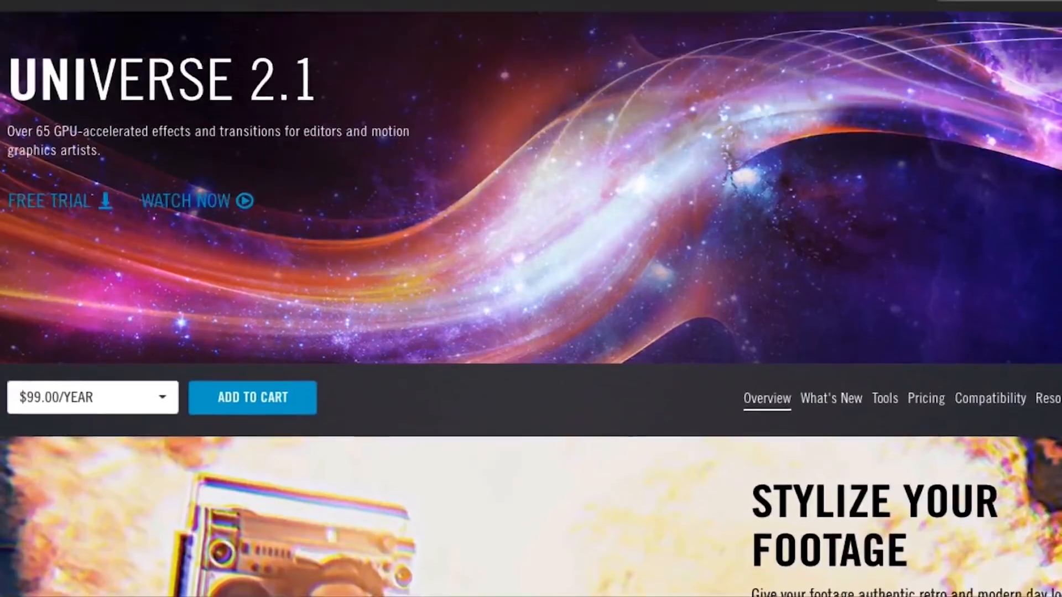
pyautogui.scroll(-3)
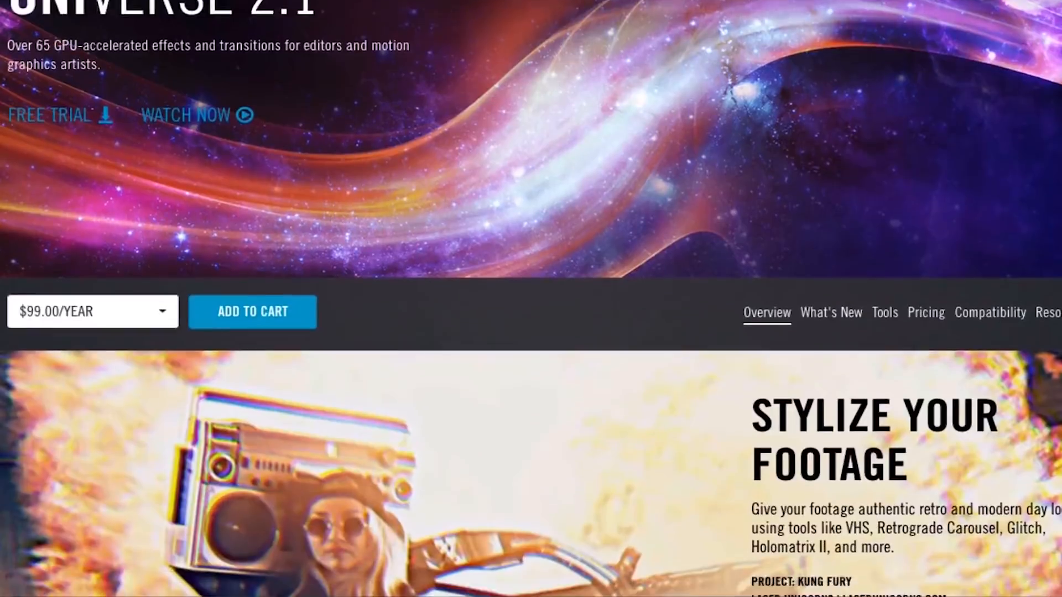
pyautogui.scroll(-3)
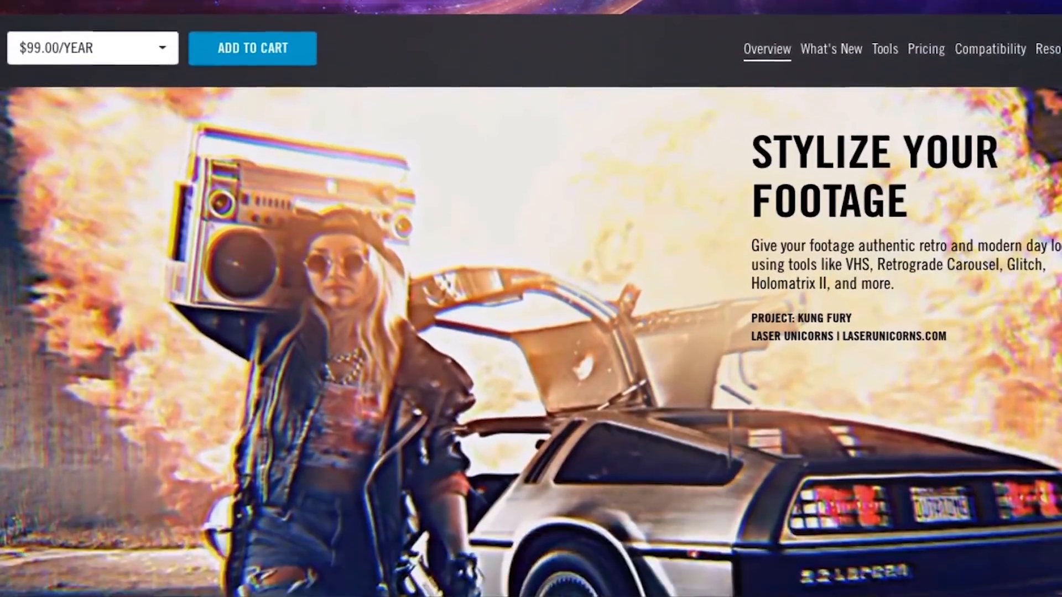
pyautogui.scroll(-3)
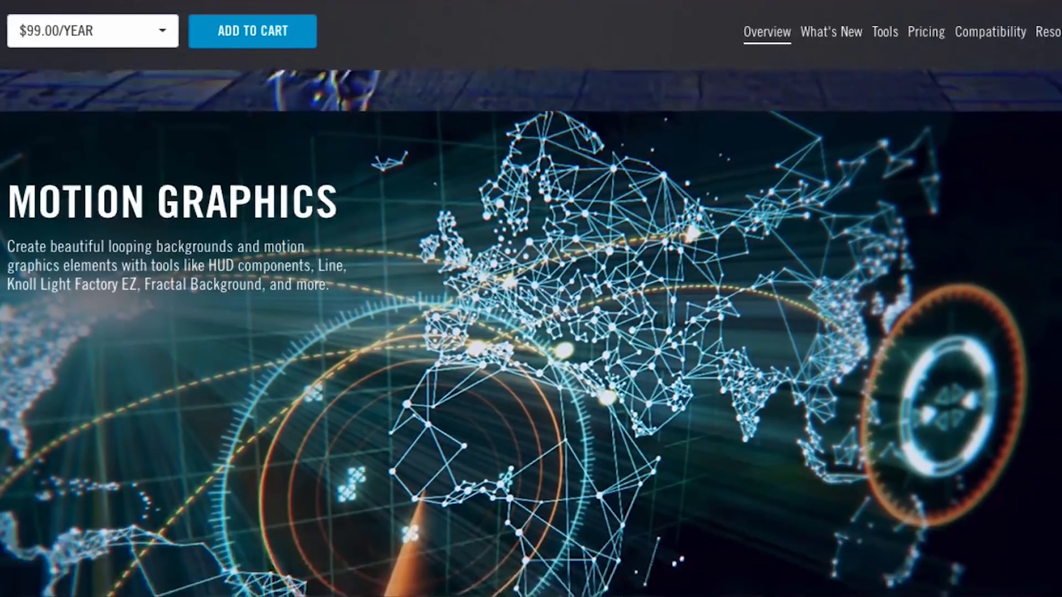
pyautogui.scroll(-3)
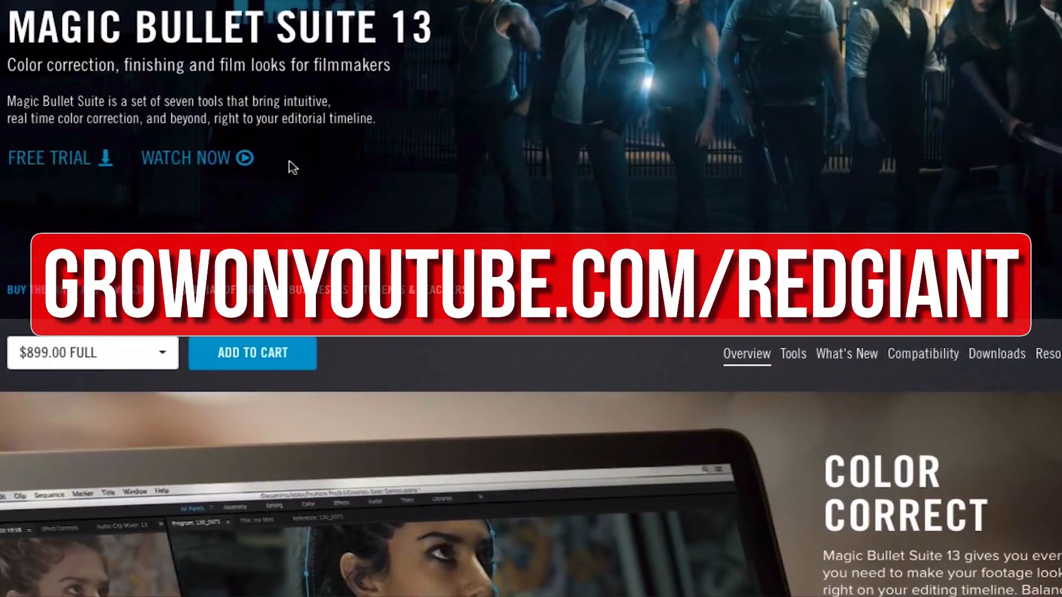
pyautogui.moveTo(82, 167)
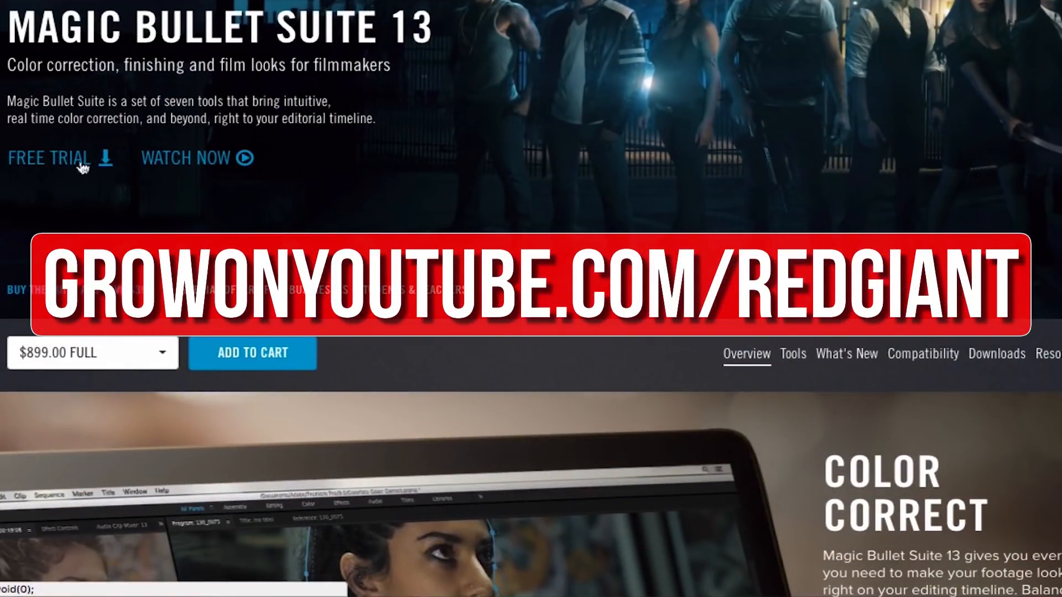
# Scroll the Products catalogue down to Magic Bullet Looks, Denoiser III and Colorista IV
pyautogui.scroll(-3)
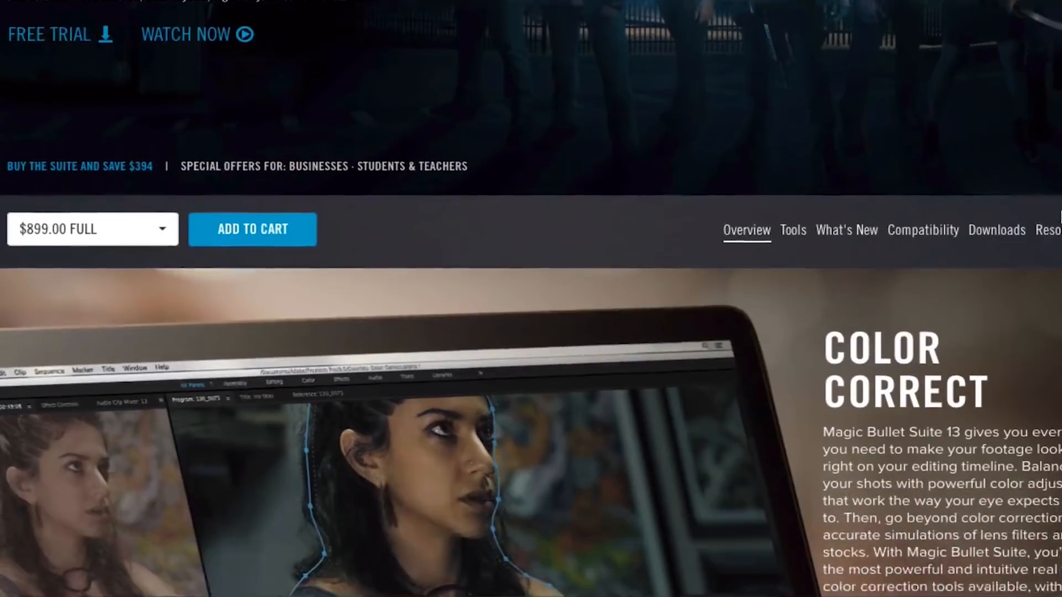
pyautogui.scroll(-3)
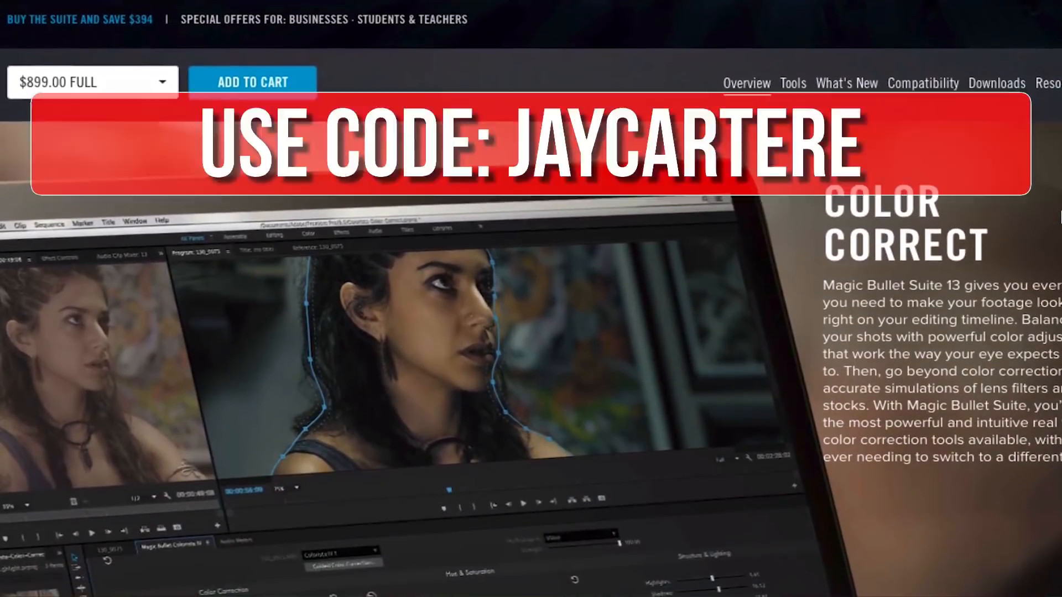
pyautogui.scroll(-3)
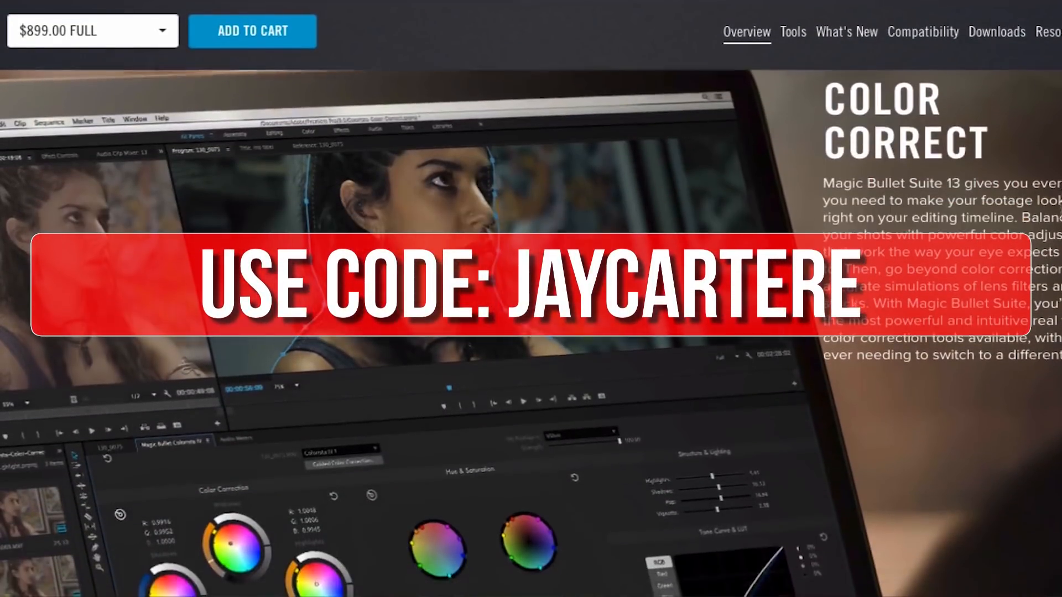
pyautogui.scroll(-3)
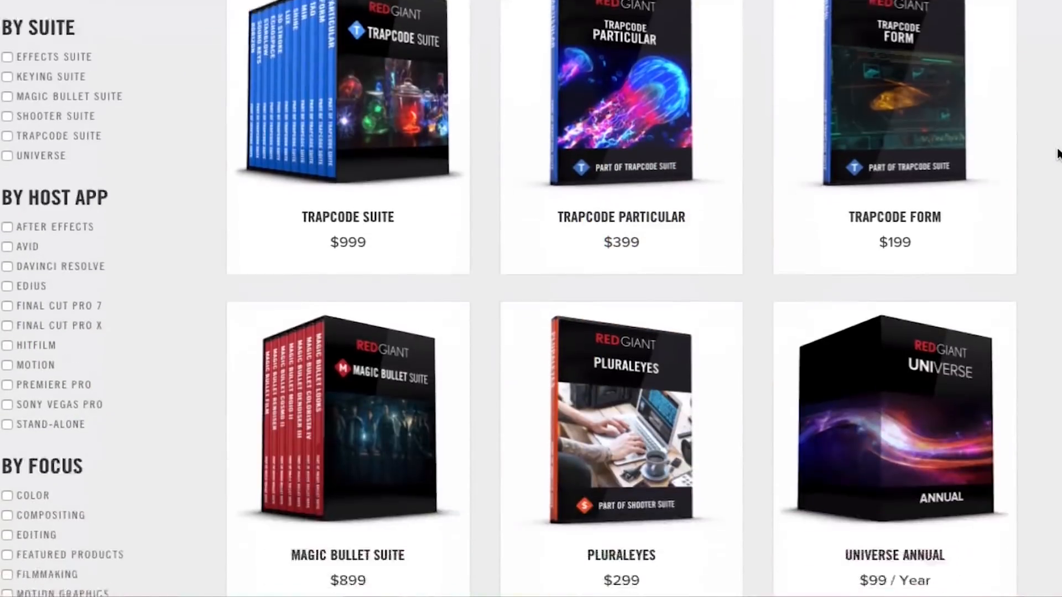
pyautogui.scroll(-3)
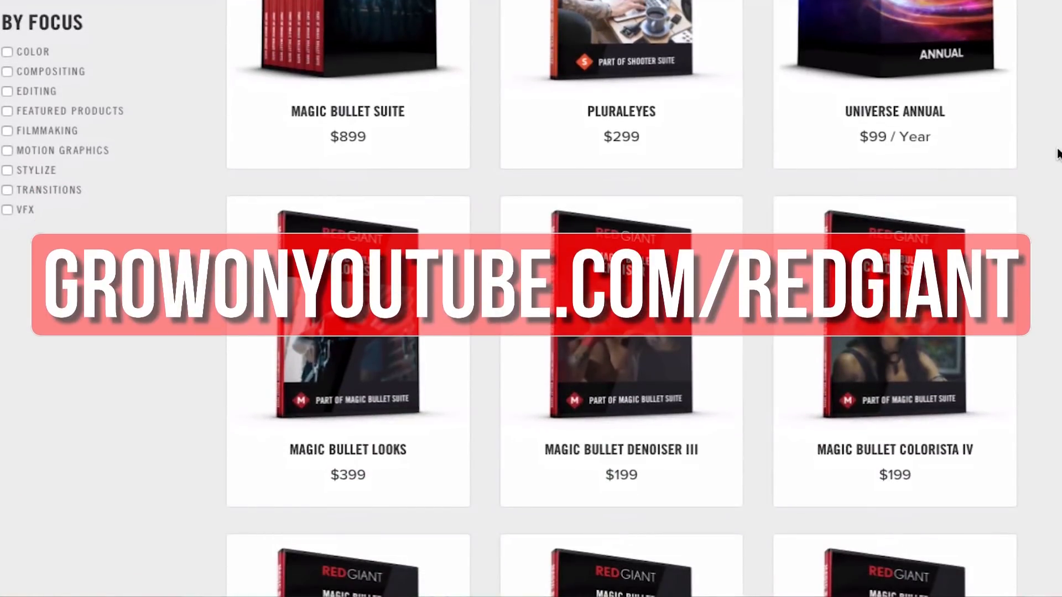
pyautogui.scroll(-3)
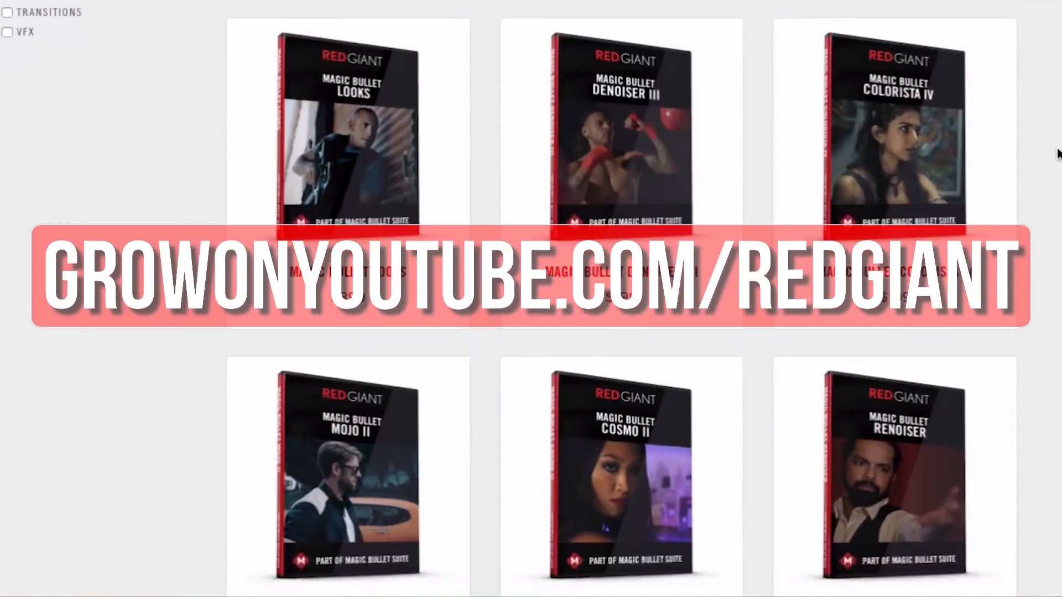